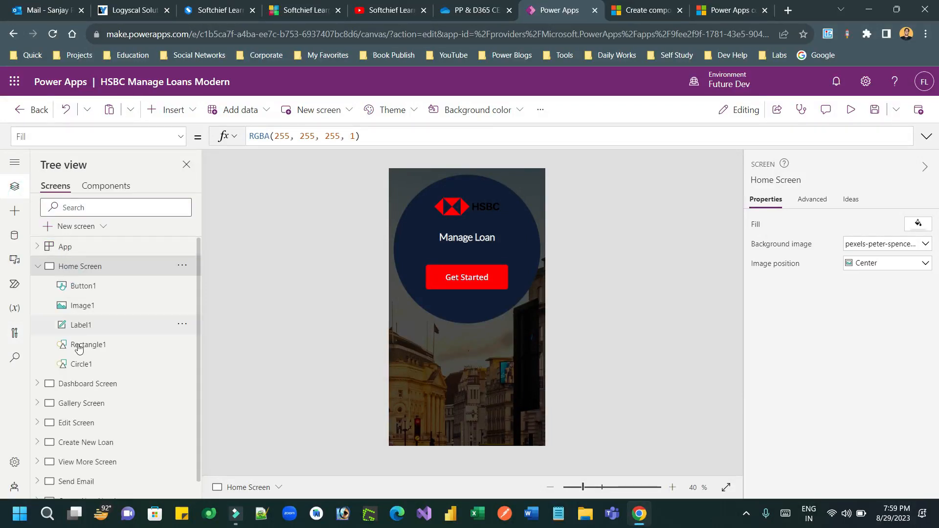
- Visit Dashboard and Home screens, then launch Test Studio from Advanced tools
{"action": "left_click", "coordinate": [87, 384]}
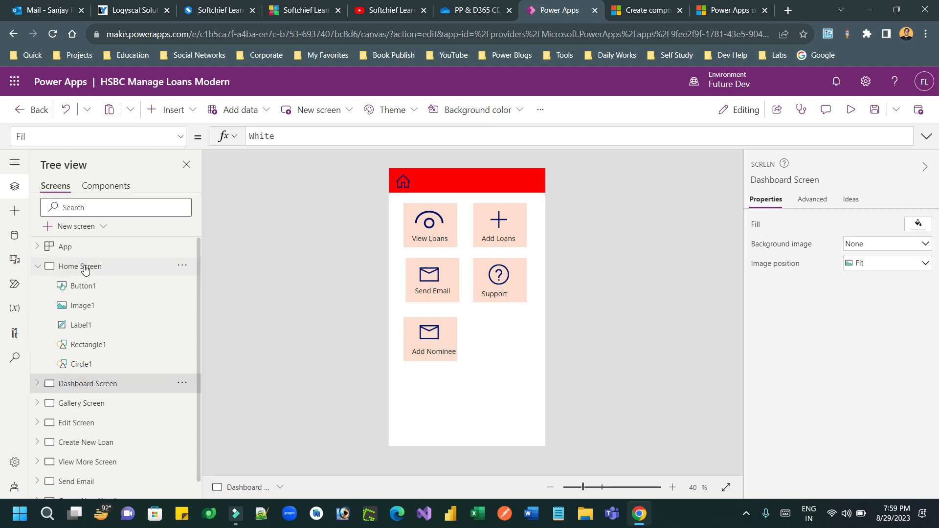
{"action": "left_click", "coordinate": [79, 266]}
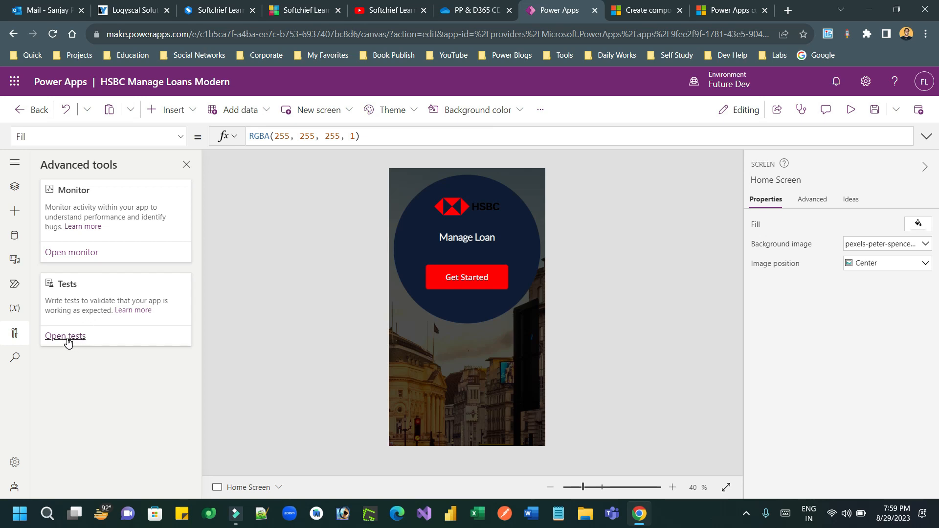
{"action": "left_click", "coordinate": [65, 335]}
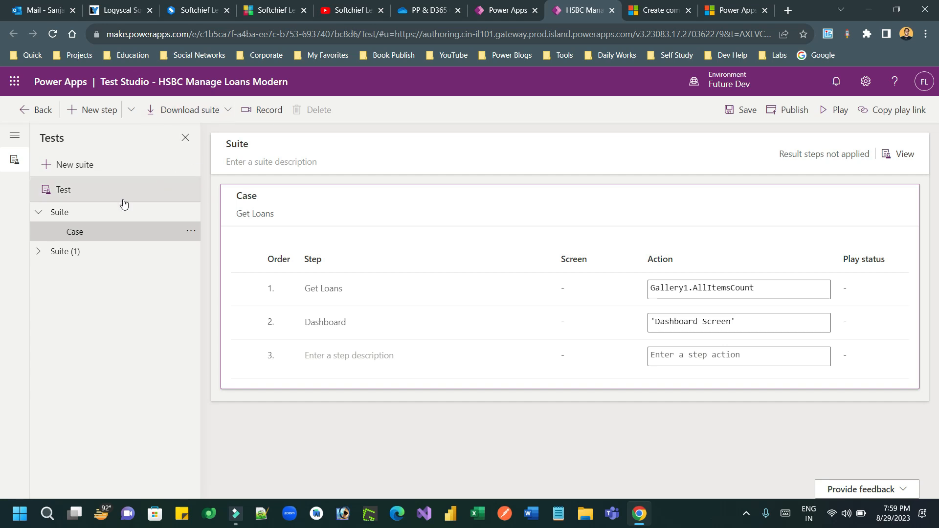
- Delete the Get Loans and Dashboard steps, then begin recording new steps
{"action": "left_click", "coordinate": [262, 110]}
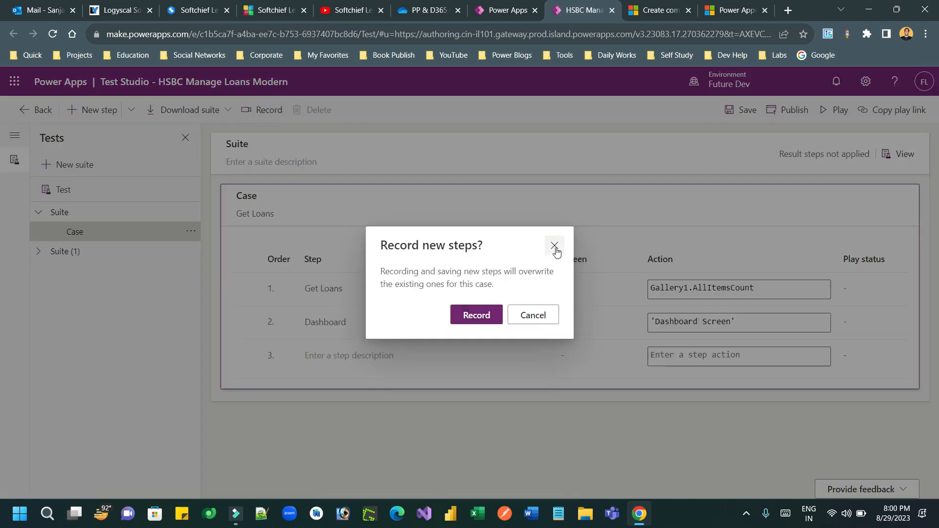
{"action": "left_click", "coordinate": [554, 245]}
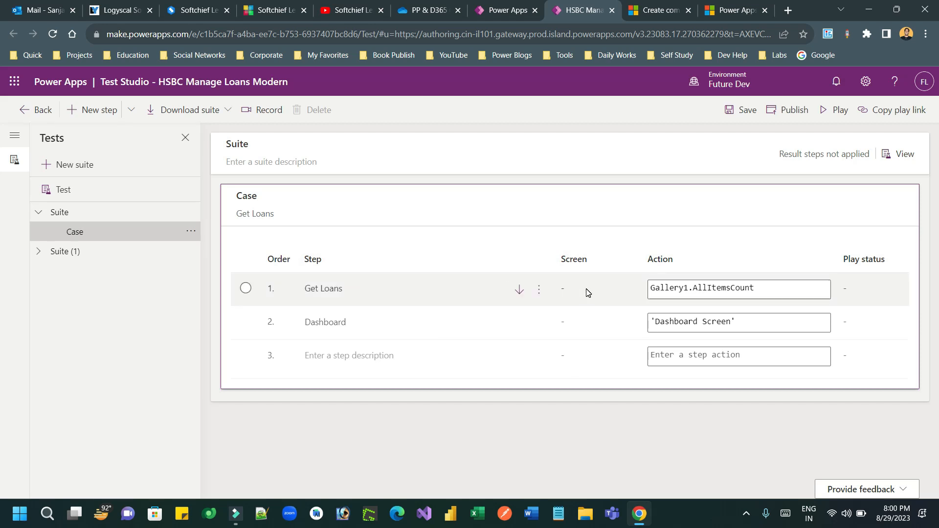
{"action": "left_click", "coordinate": [538, 290]}
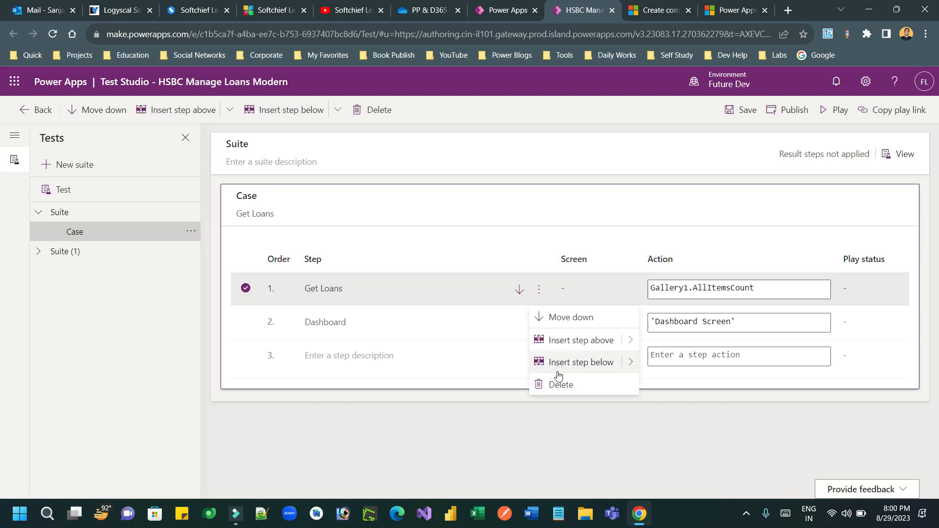
{"action": "left_click", "coordinate": [561, 384]}
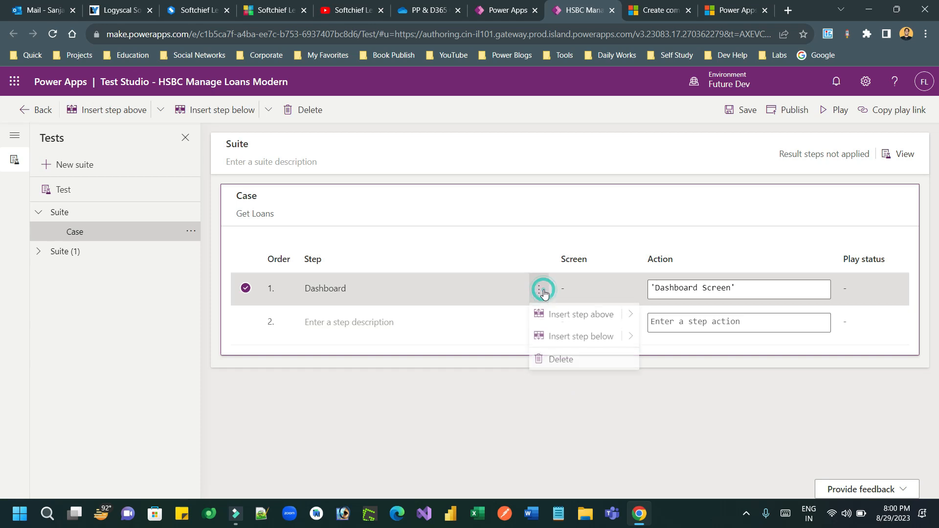
{"action": "left_click", "coordinate": [561, 359]}
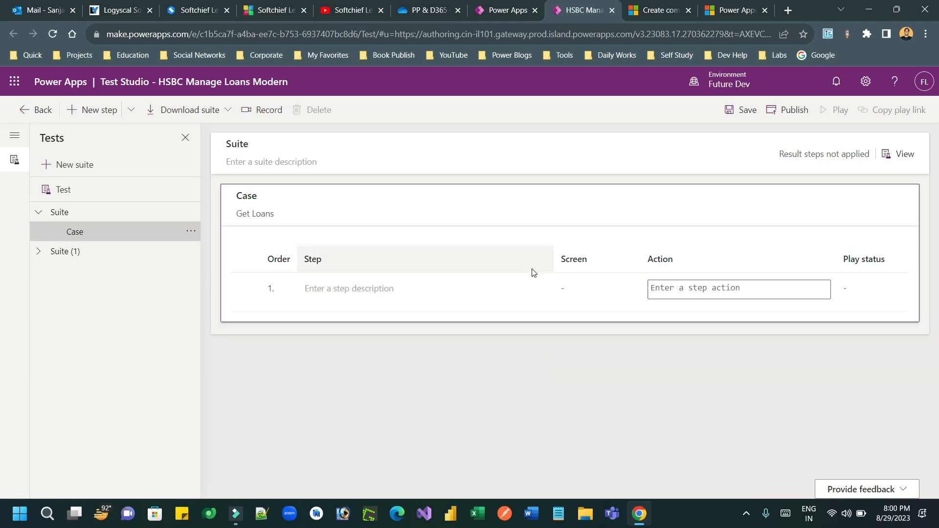
{"action": "left_click", "coordinate": [261, 110]}
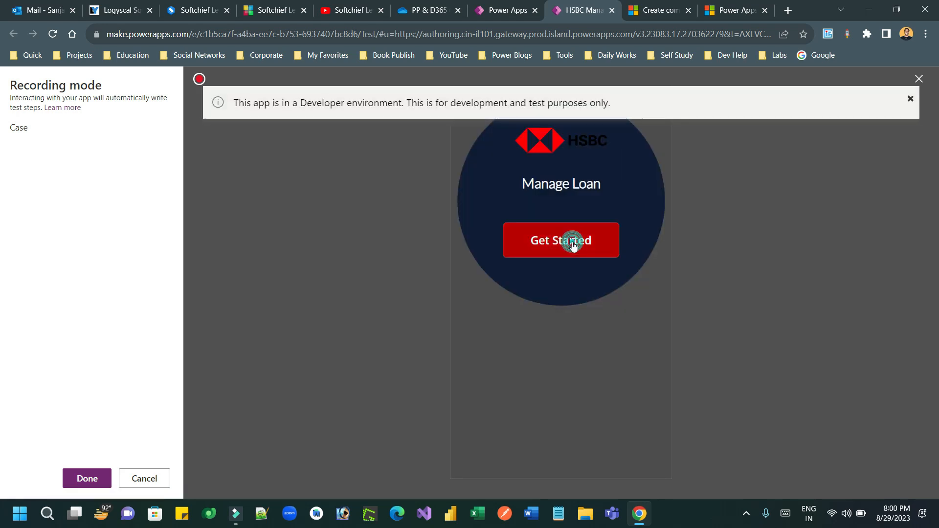
- Record navigating Get Started → Add Loans to the New Loan form, dismissing the developer banner
{"action": "left_click", "coordinate": [560, 241]}
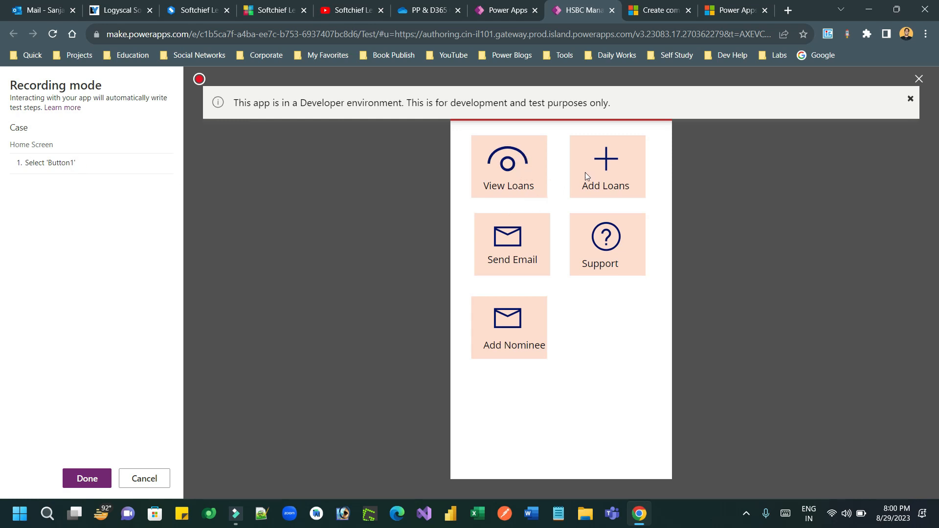
{"action": "left_click", "coordinate": [605, 167]}
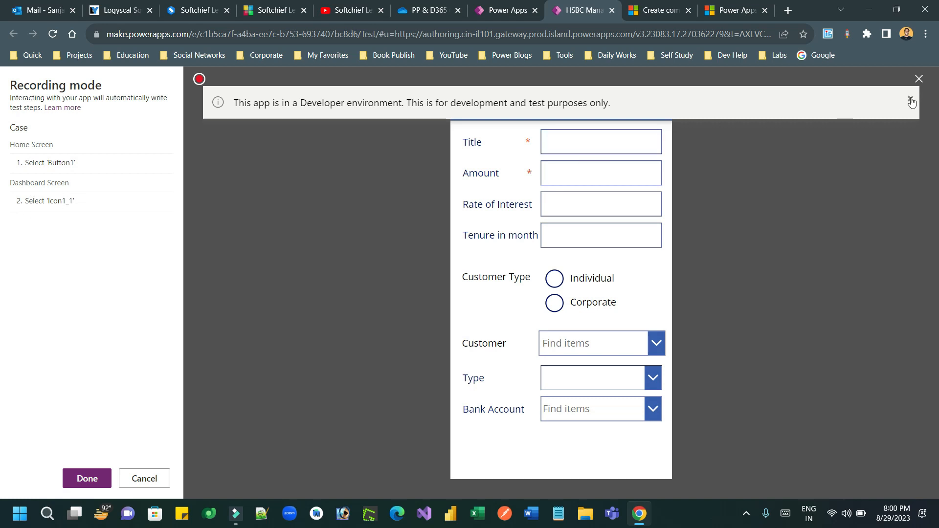
{"action": "left_click", "coordinate": [599, 142]}
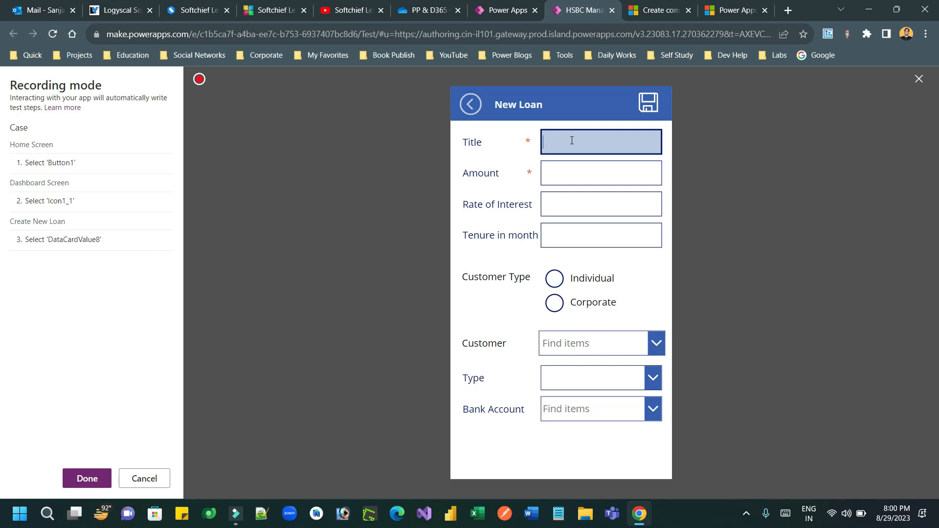
- Enter title 'Loan for GJ', amount 300000, tenure 300 and rate 20 in the form
{"action": "type", "text": "La"}
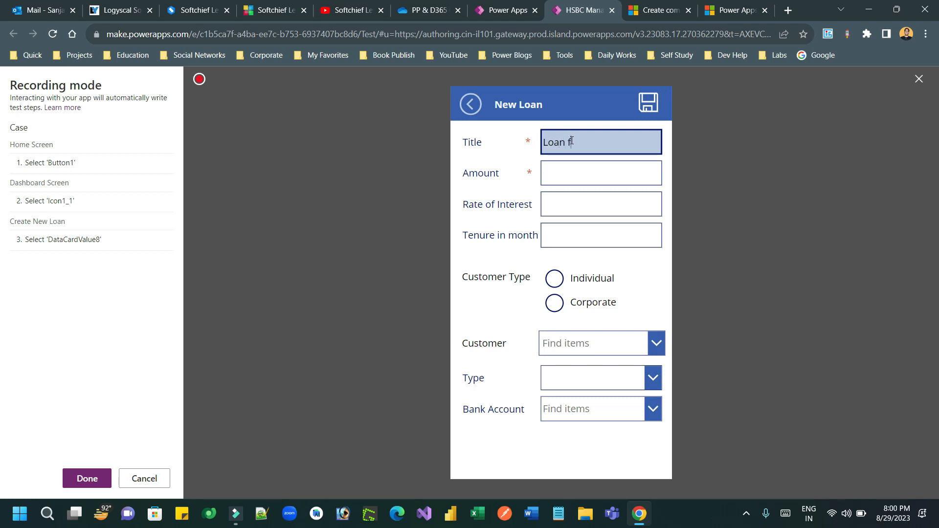
{"action": "type", "text": "or GJ"}
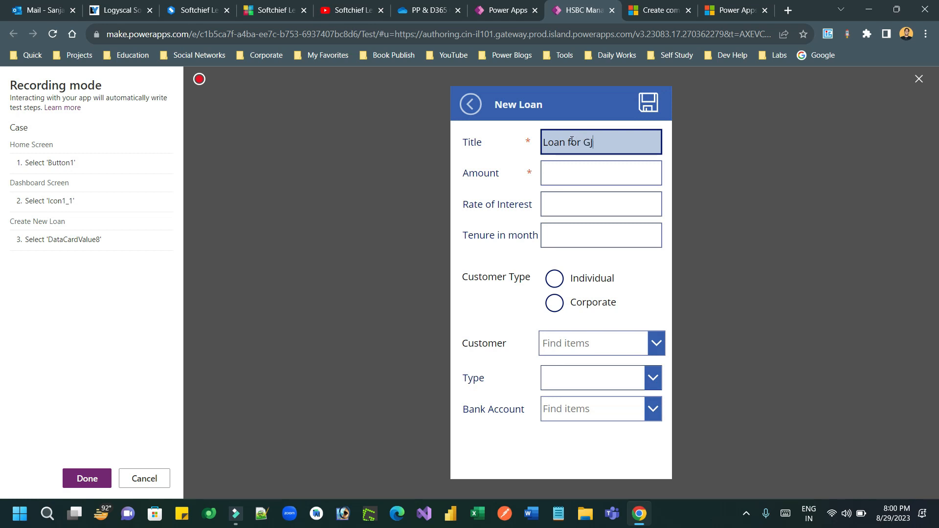
{"action": "left_click", "coordinate": [600, 173]}
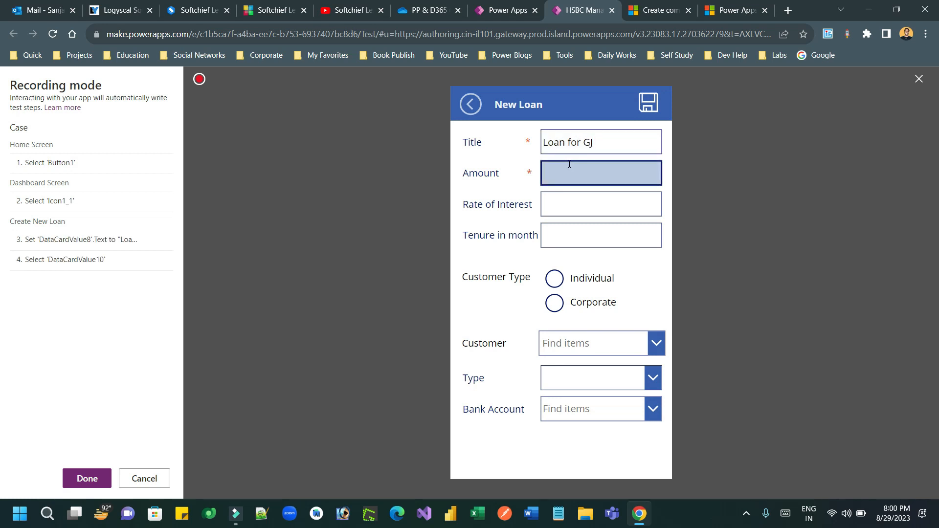
{"action": "left_click", "coordinate": [600, 174]}
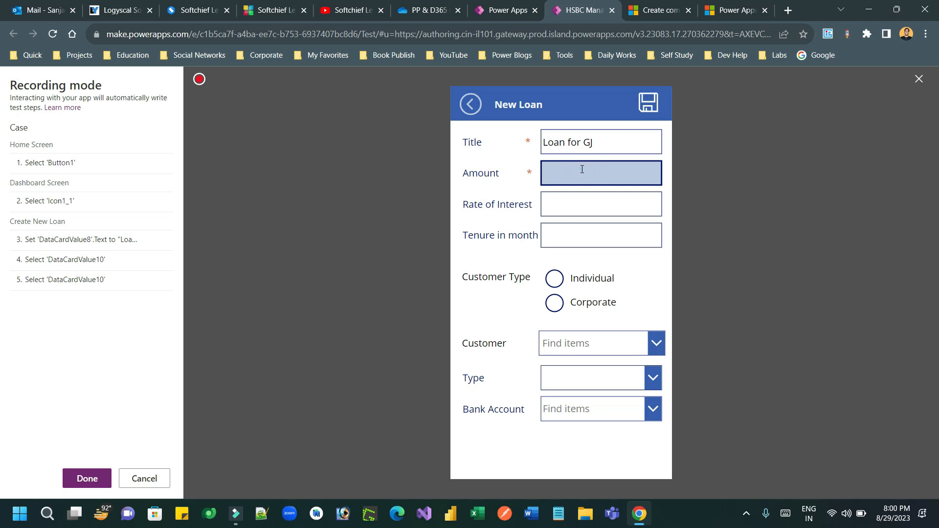
{"action": "type", "text": "0"}
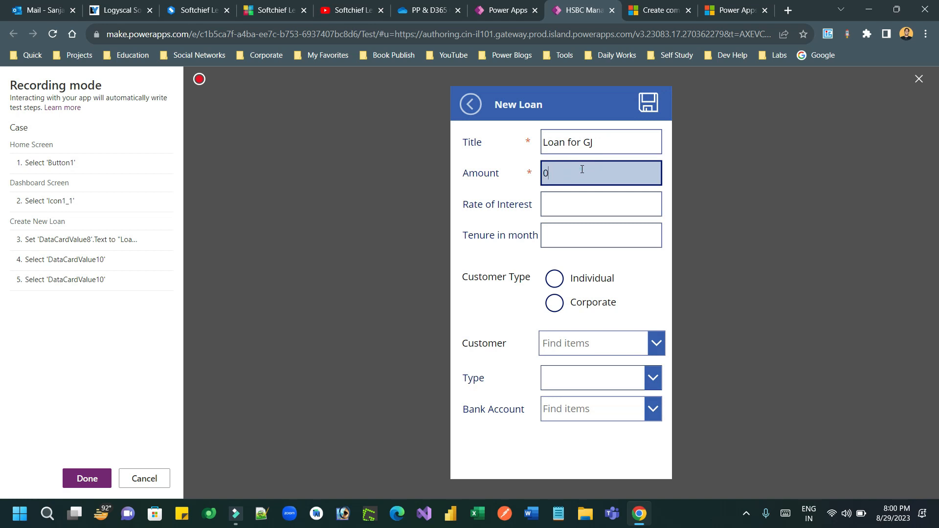
{"action": "type", "text": "300000"}
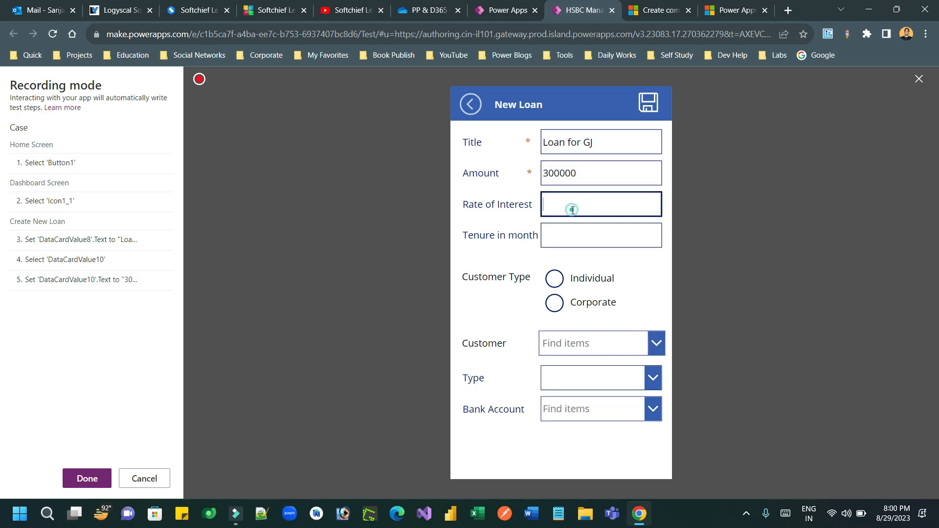
{"action": "type", "text": "20"}
{"action": "left_click", "coordinate": [601, 235]}
{"action": "type", "text": "300"}
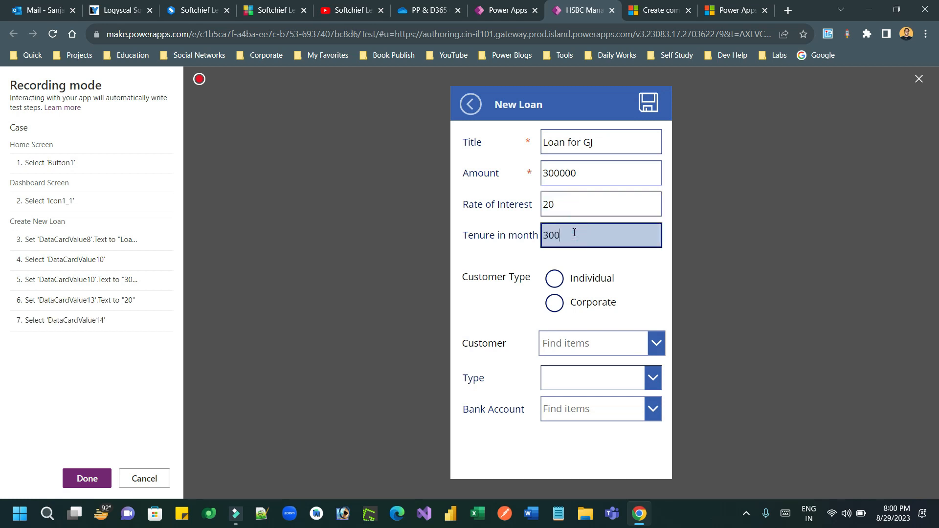
{"action": "left_click", "coordinate": [554, 279]}
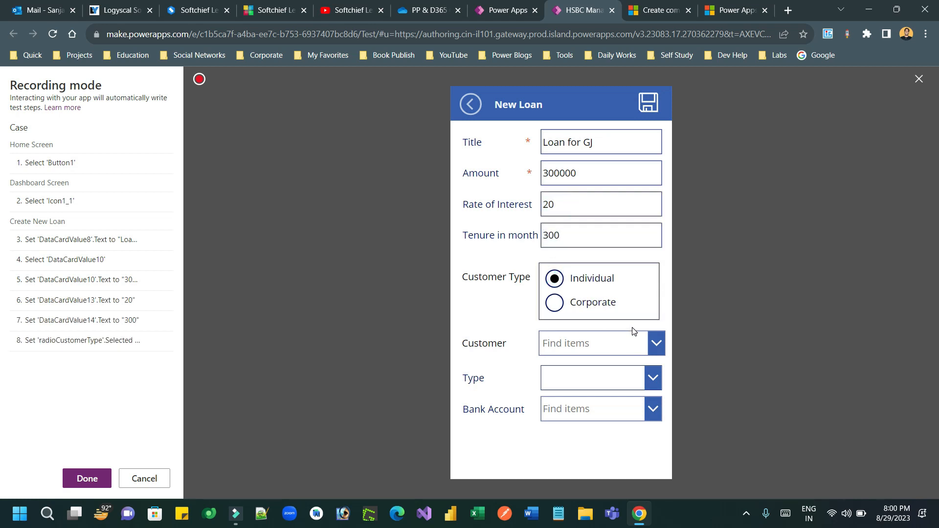
{"action": "left_click", "coordinate": [593, 343]}
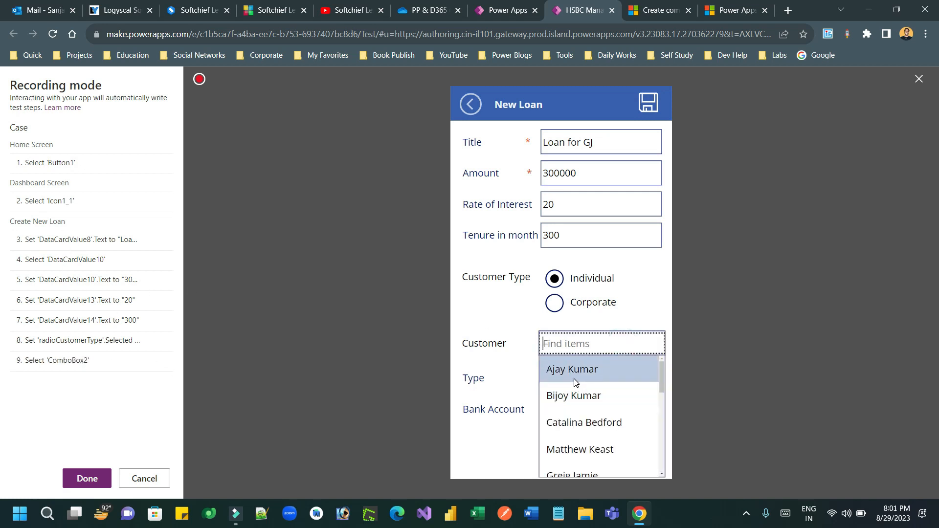
{"action": "left_click", "coordinate": [571, 369]}
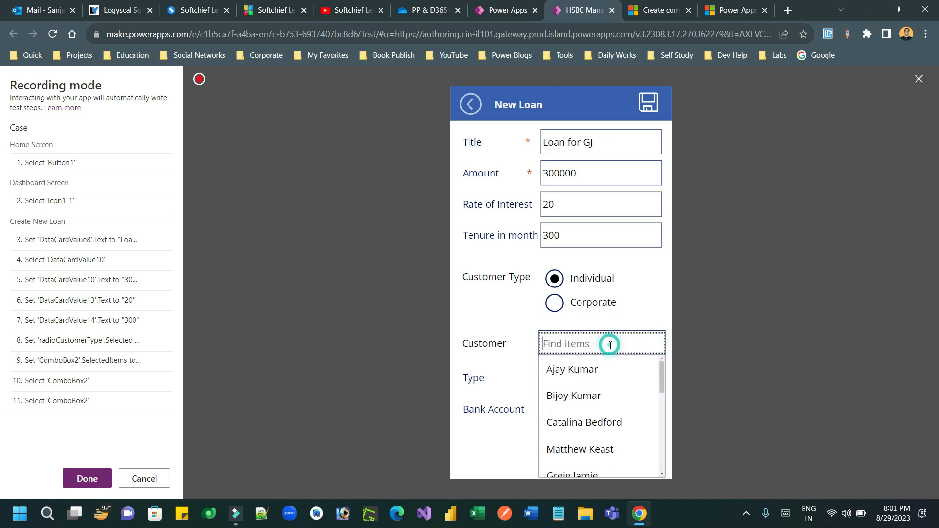
{"action": "type", "text": "gr"}
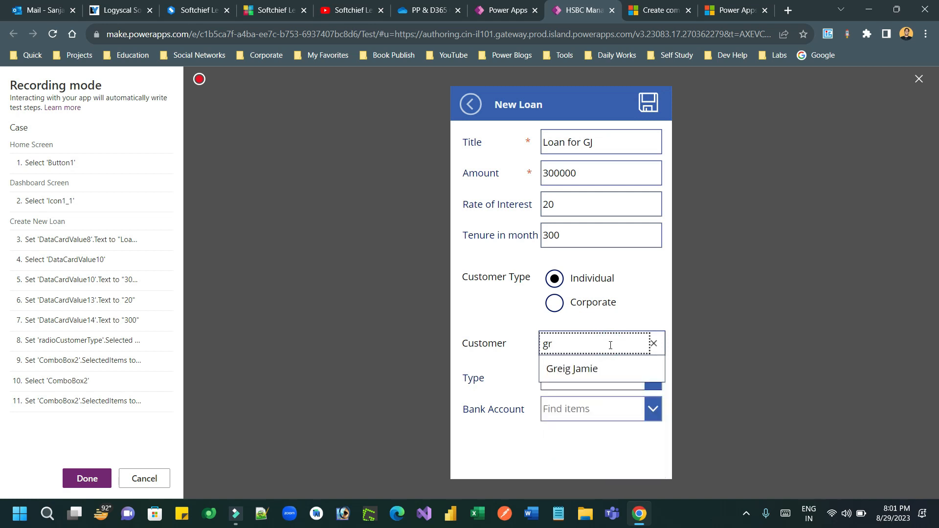
{"action": "left_click", "coordinate": [571, 368]}
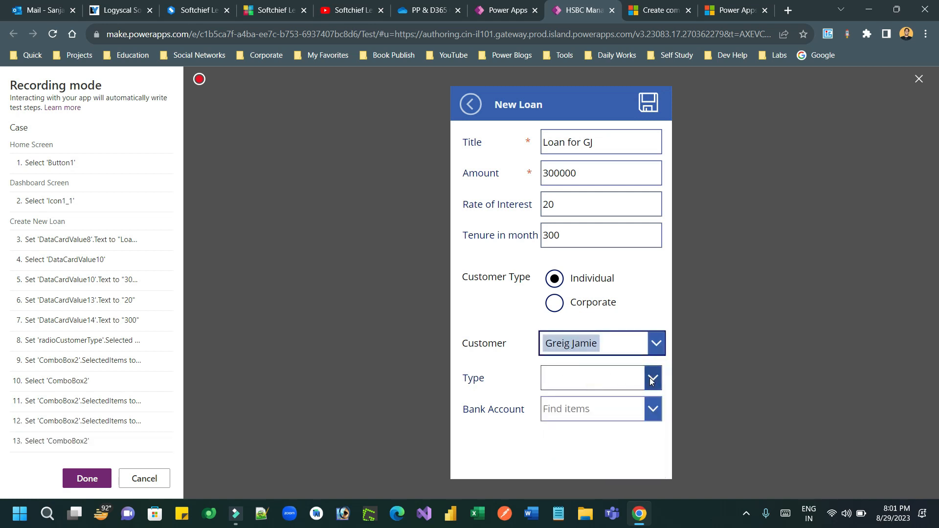
- Choose the loan Type, bank account and save so Loan for GJ shows as Applied
{"action": "left_click", "coordinate": [578, 378]}
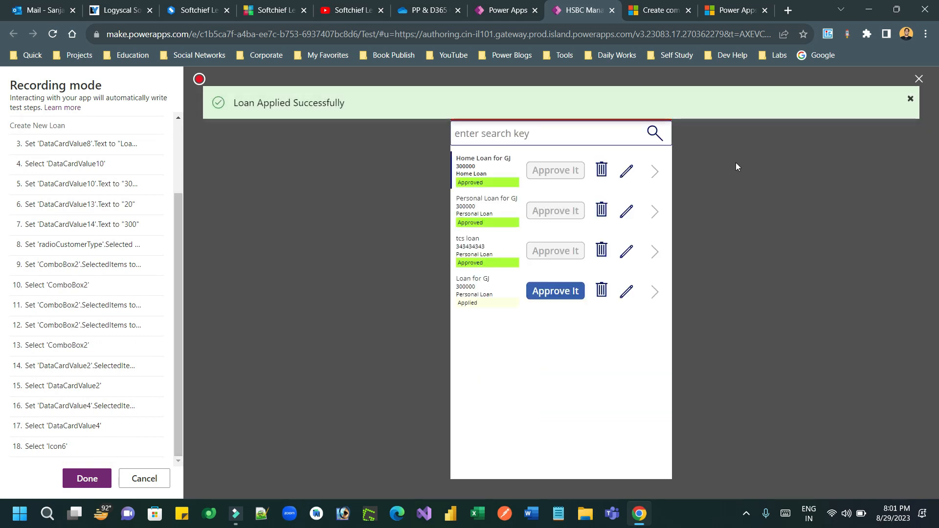
{"action": "mouse_move", "coordinate": [510, 292]}
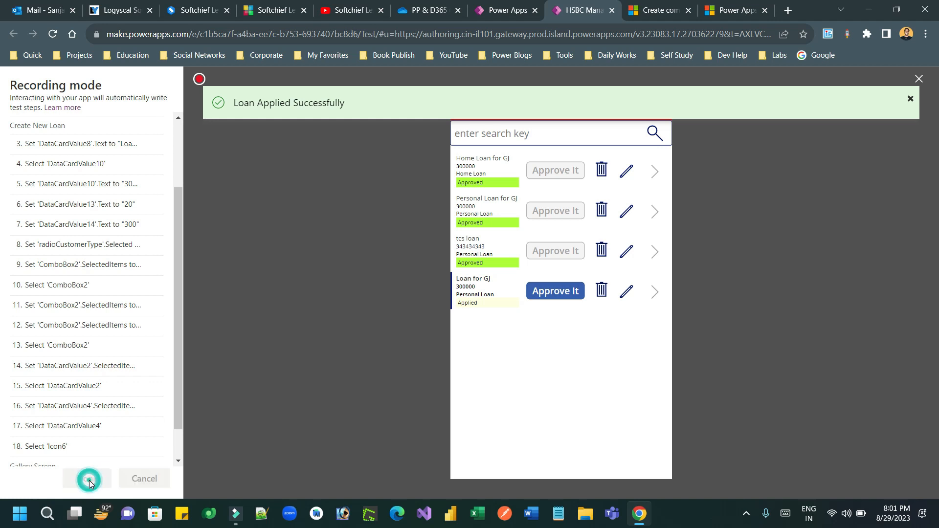
- End recording with Done and review the nineteen captured steps in Test Studio
{"action": "left_click", "coordinate": [87, 479]}
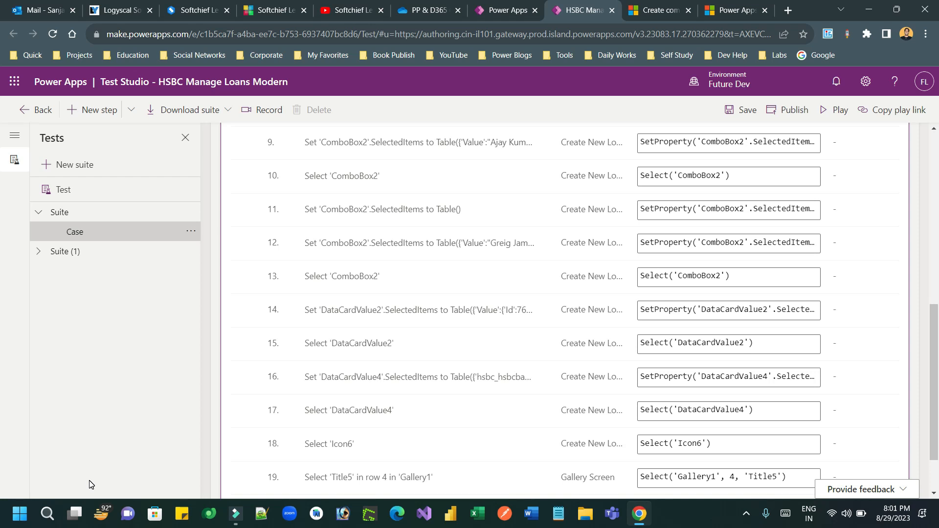
{"action": "mouse_move", "coordinate": [488, 165]}
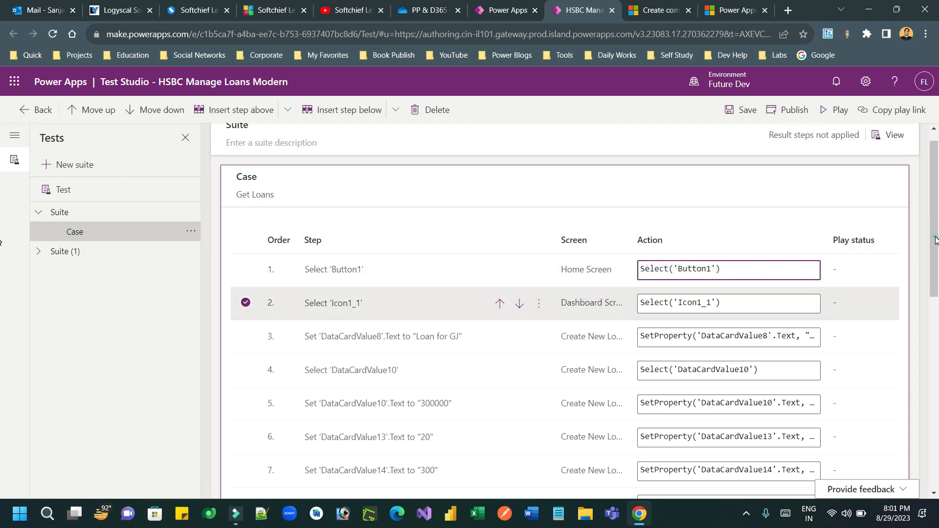
{"action": "scroll", "scroll_direction": "down", "scroll_amount": 3}
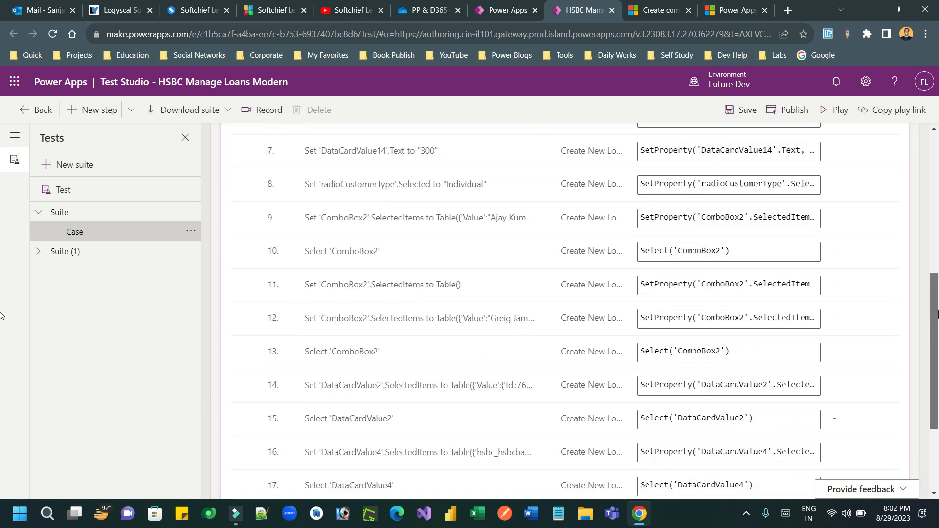
- Play the test and confirm publishing this app version first
{"action": "left_click", "coordinate": [831, 110]}
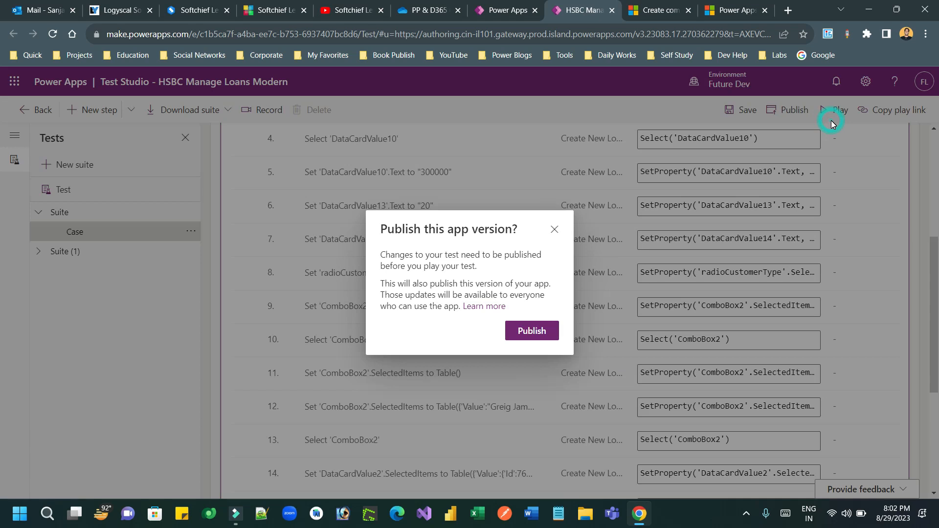
{"action": "left_click", "coordinate": [530, 330]}
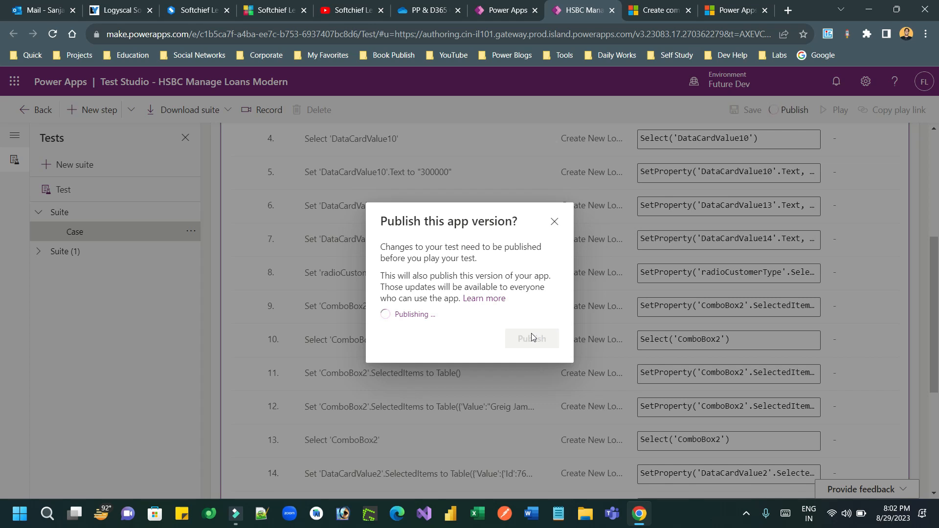
{"action": "mouse_move", "coordinate": [536, 155]}
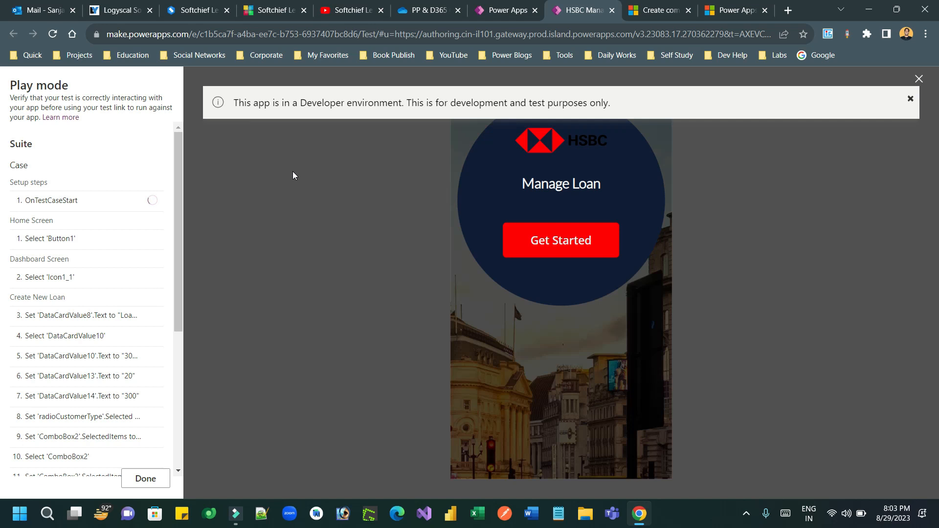
- Let Play mode replay the loan entry (300000, 20, Individual) to all-Success, then leave play mode
{"action": "left_click", "coordinate": [560, 240]}
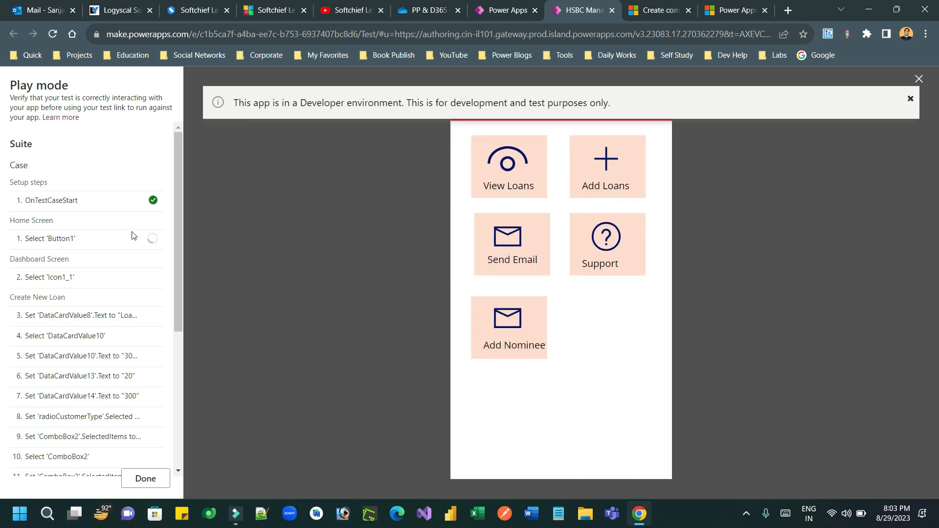
{"action": "left_click", "coordinate": [606, 167]}
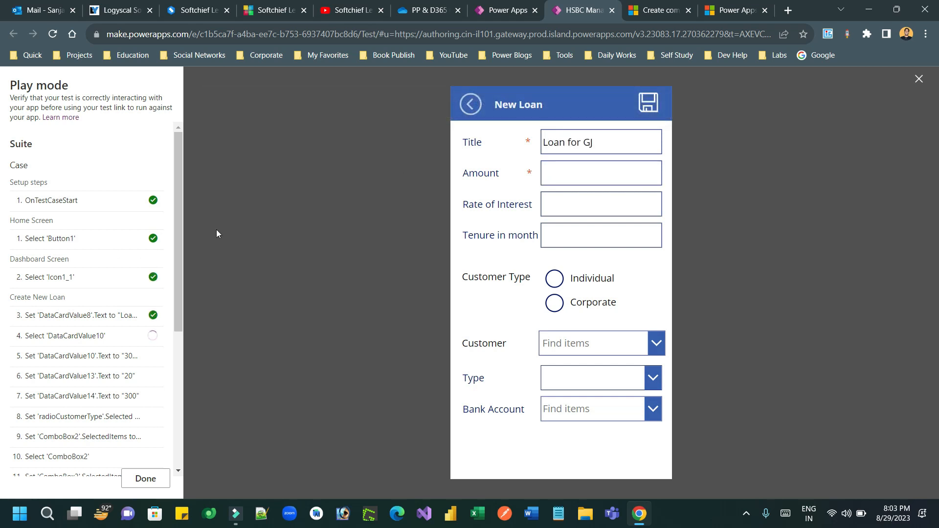
{"action": "type", "text": "300000"}
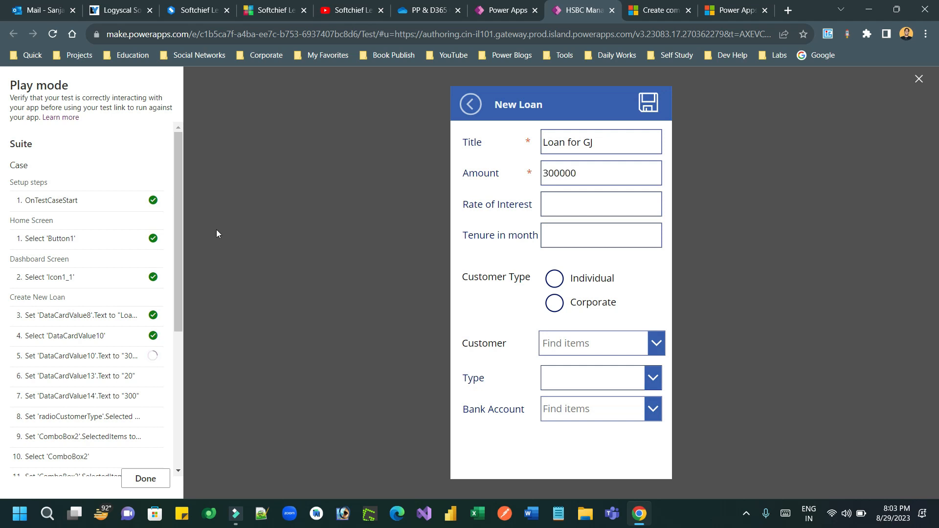
{"action": "type", "text": "20"}
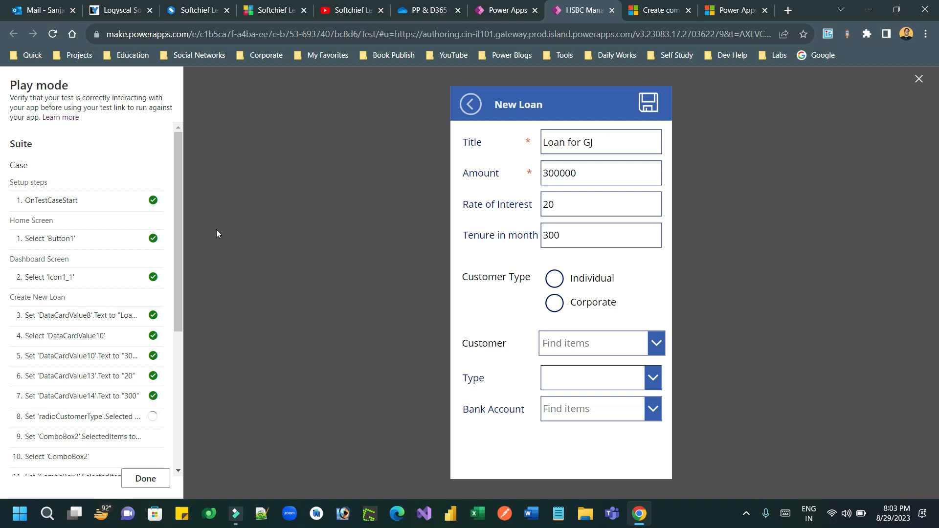
{"action": "left_click", "coordinate": [554, 279]}
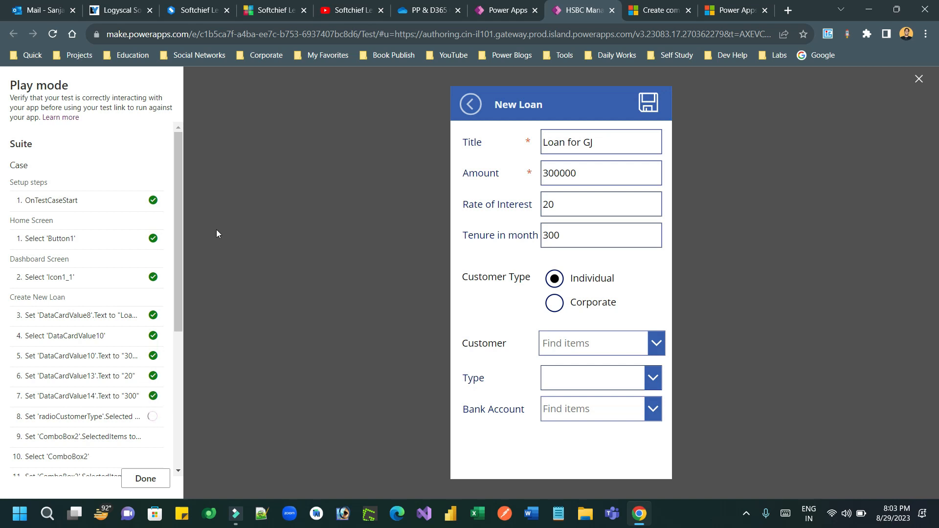
{"action": "left_click", "coordinate": [593, 344]}
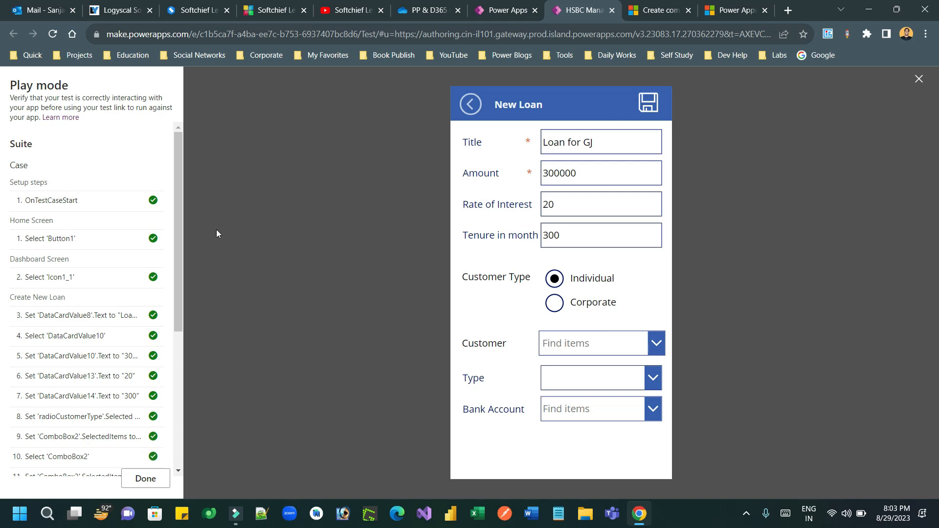
{"action": "left_click", "coordinate": [592, 343]}
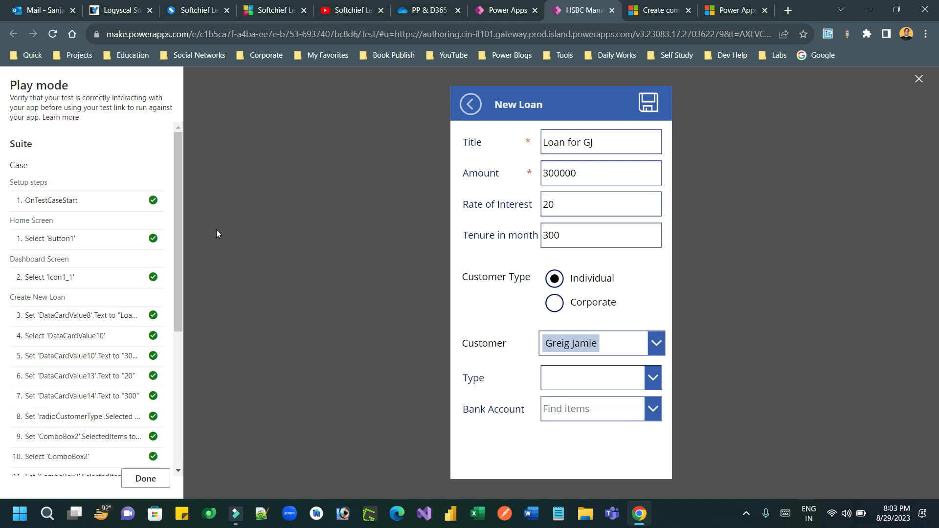
{"action": "mouse_move", "coordinate": [182, 231]}
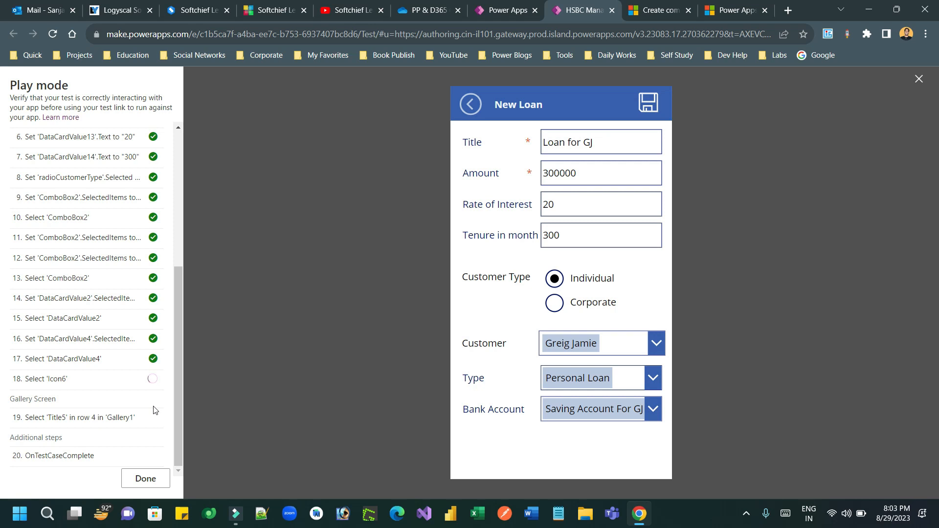
{"action": "left_click", "coordinate": [648, 101]}
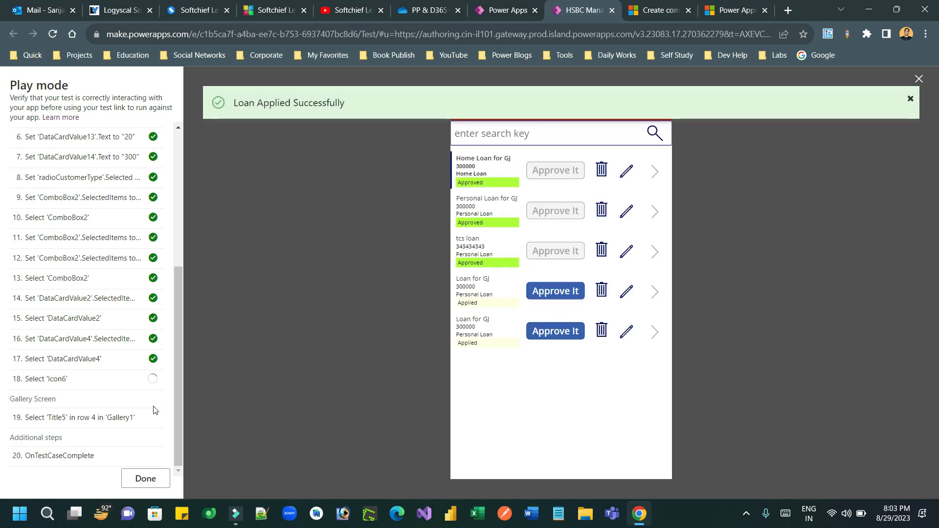
{"action": "left_click", "coordinate": [485, 290]}
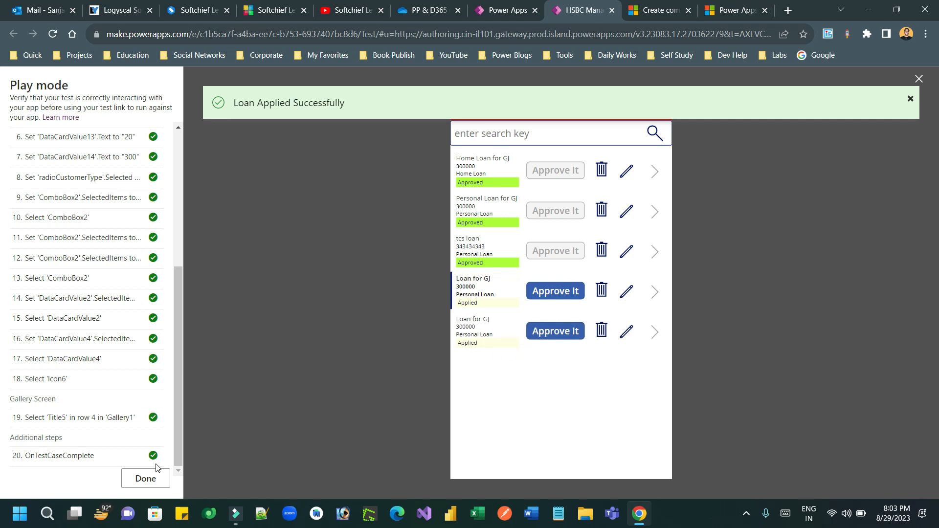
{"action": "left_click", "coordinate": [145, 479]}
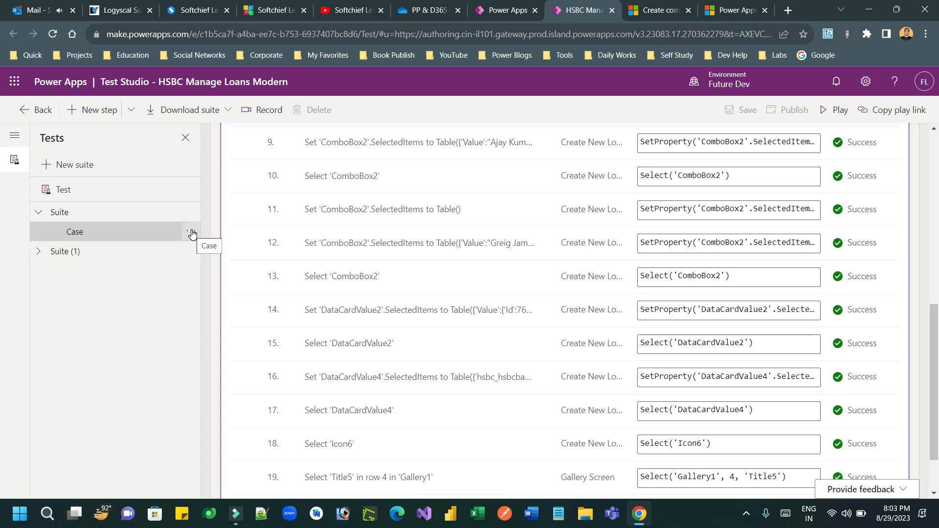
- Copy and paste the Case test case to create Case (1)
{"action": "left_click", "coordinate": [190, 232]}
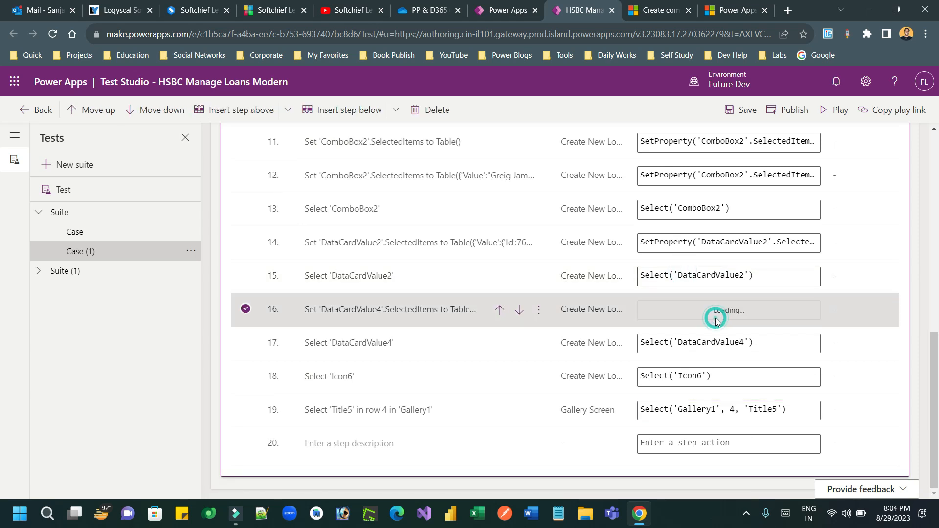
- Replace step 7's tenure value '300' with 'qwe' in Case (1) and save the test
{"action": "left_click", "coordinate": [728, 310]}
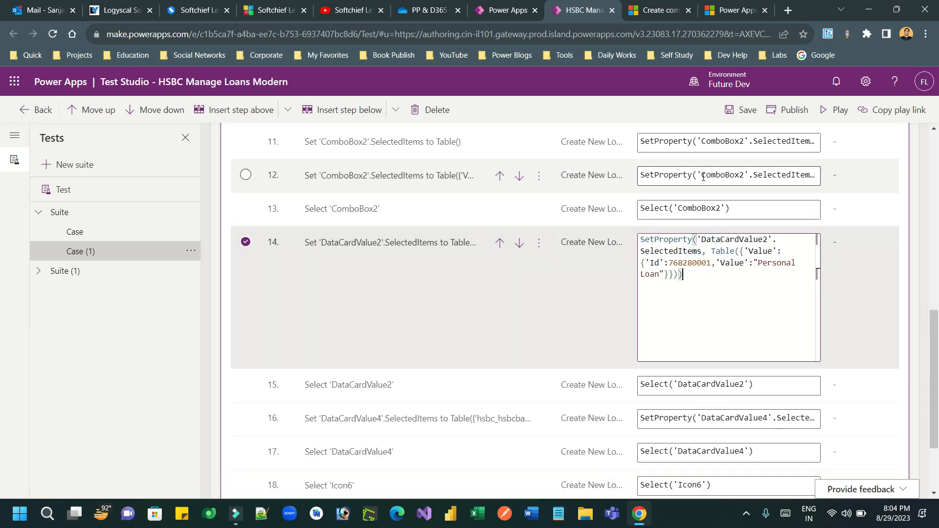
{"action": "left_click", "coordinate": [389, 176]}
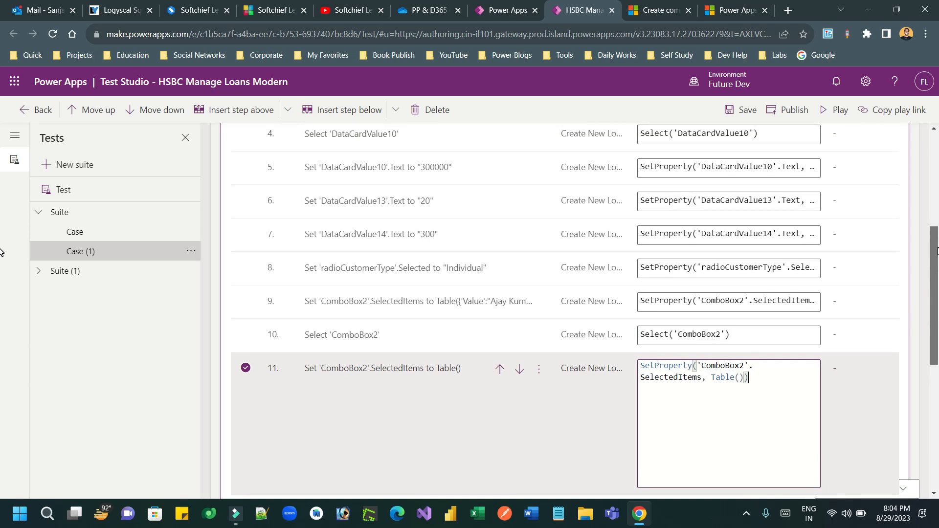
{"action": "left_click", "coordinate": [370, 234]}
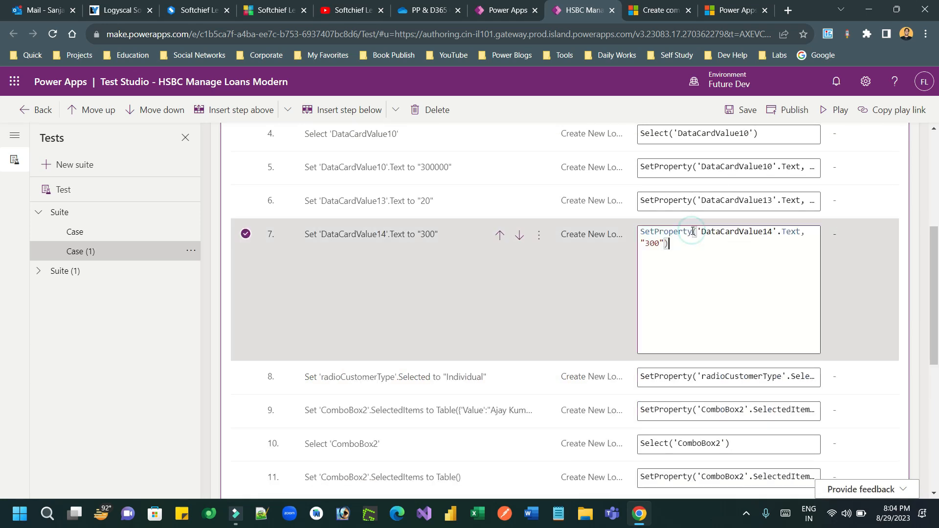
{"action": "double_click", "coordinate": [651, 243]}
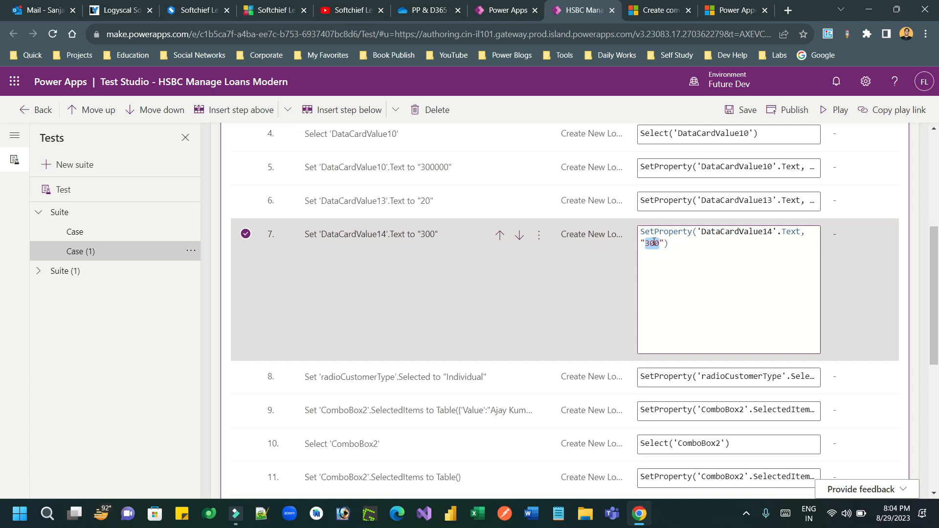
{"action": "type", "text": "qwe"}
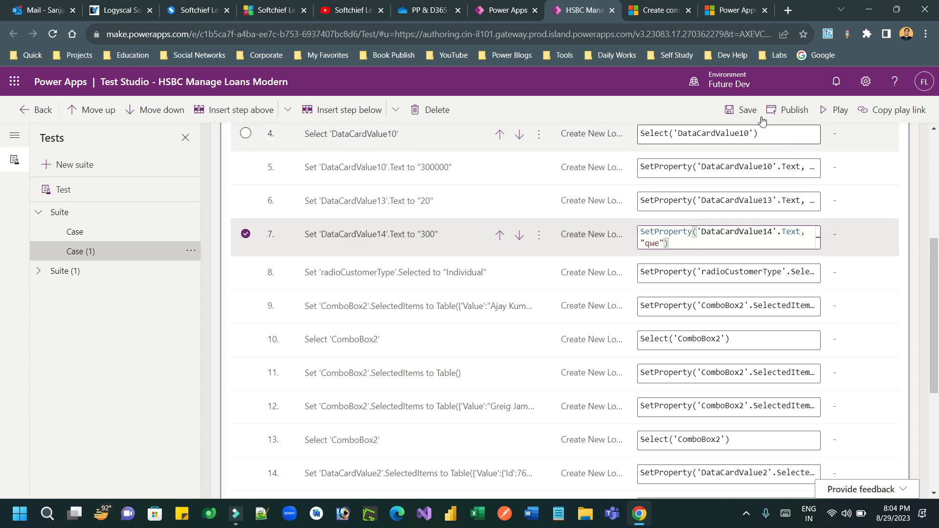
{"action": "left_click", "coordinate": [746, 109]}
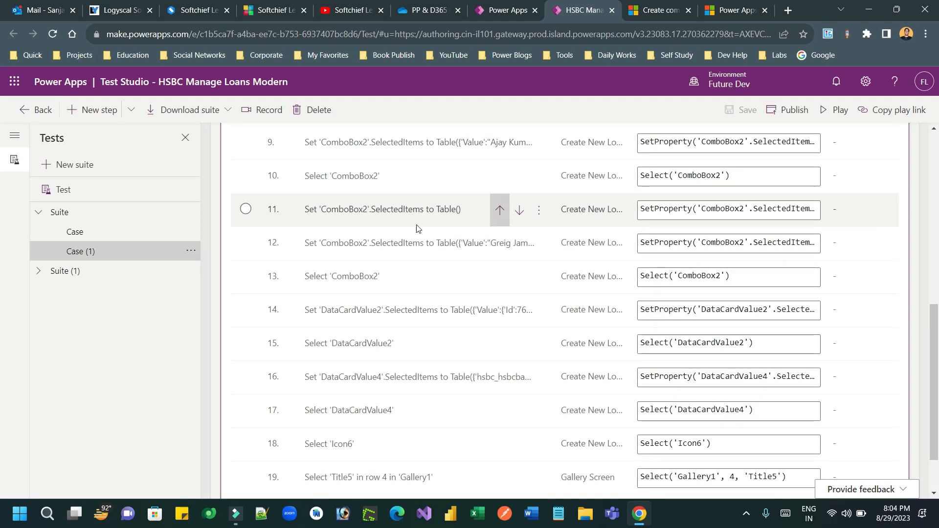
- Rename the copied test case to 'ROI Wrong Value Testing' via its options menu
{"action": "left_click", "coordinate": [191, 251]}
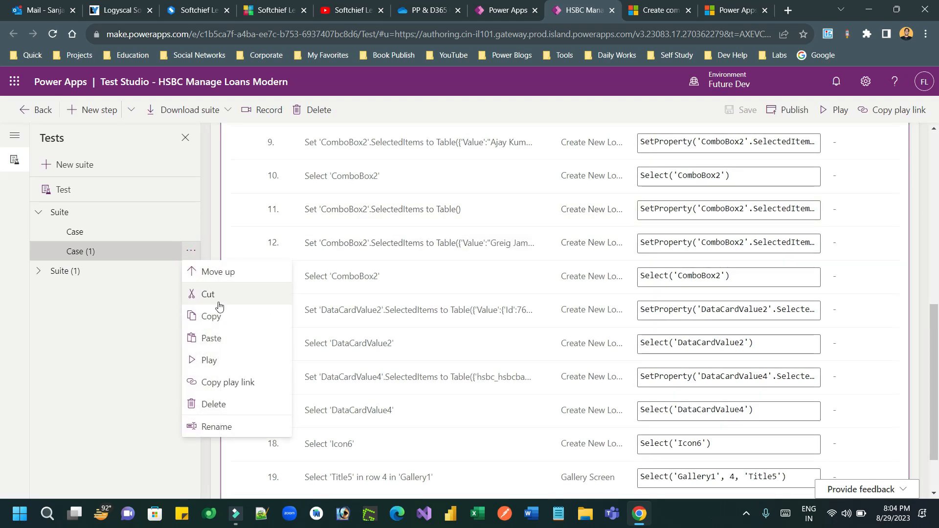
{"action": "left_click", "coordinate": [217, 426]}
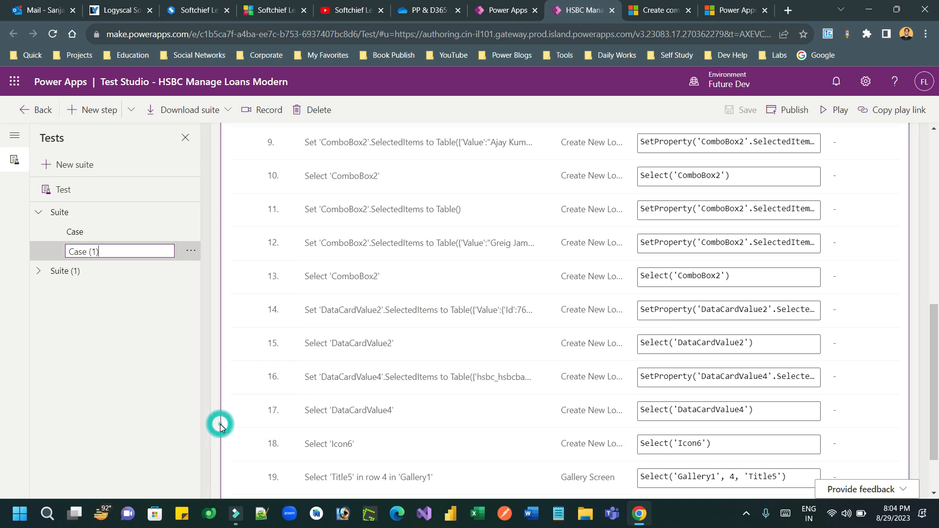
{"action": "type", "text": "C"}
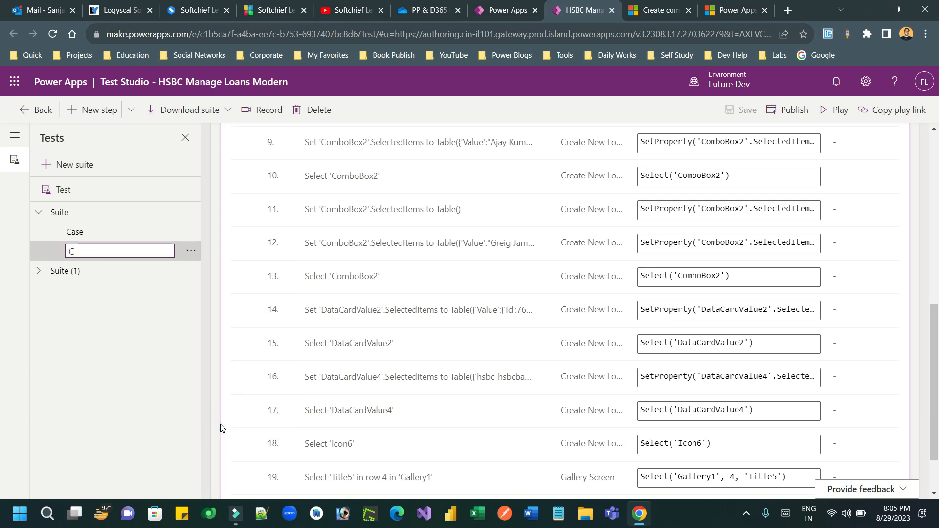
{"action": "type", "text": "ROI"}
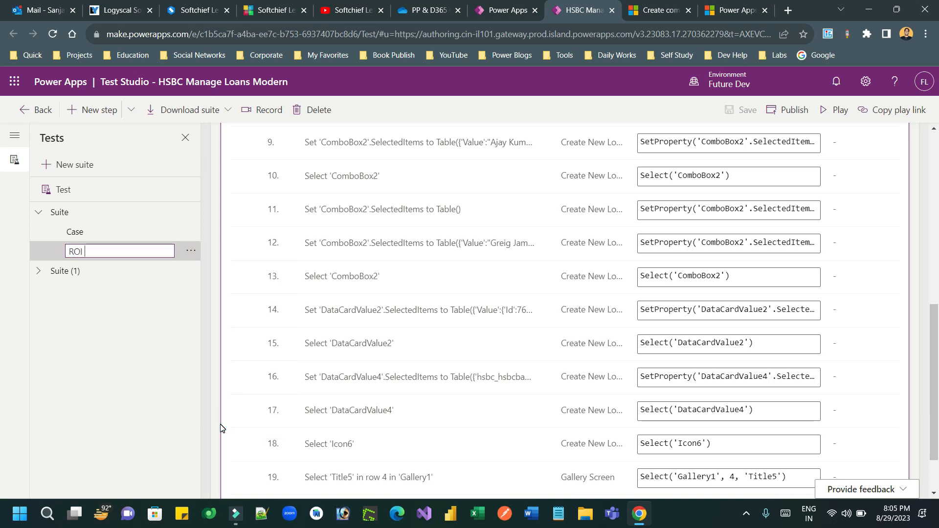
{"action": "type", "text": "Wrong Value Testing"}
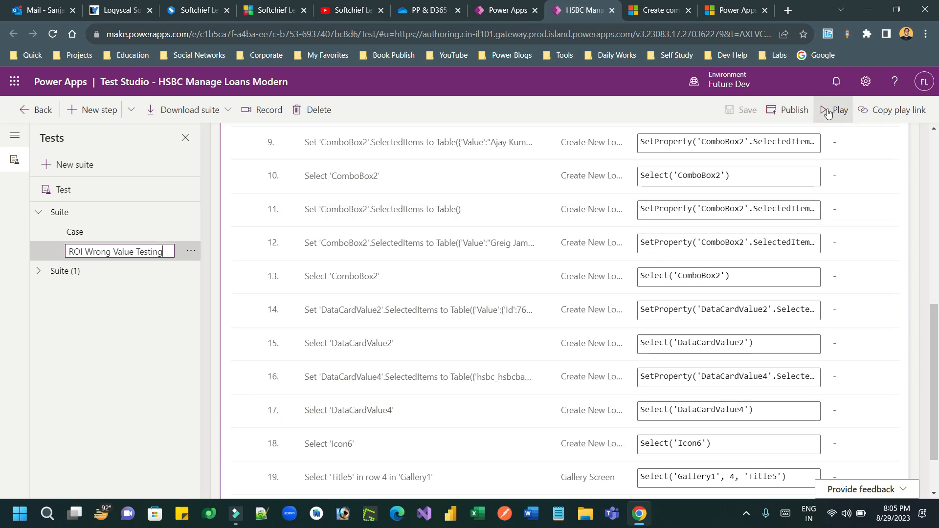
- Play the case, review the step 19 failure message, and return to the results view
{"action": "left_click", "coordinate": [838, 110]}
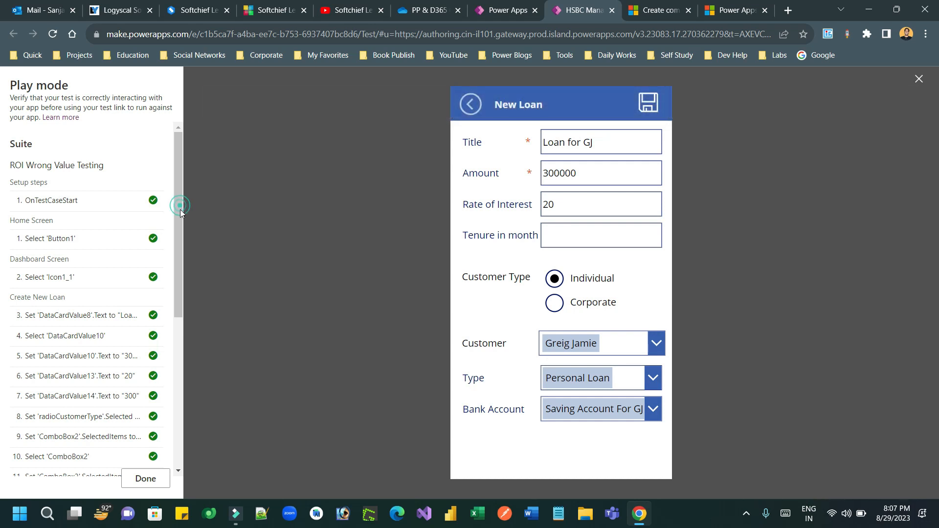
{"action": "scroll", "scroll_direction": "down", "scroll_amount": 3}
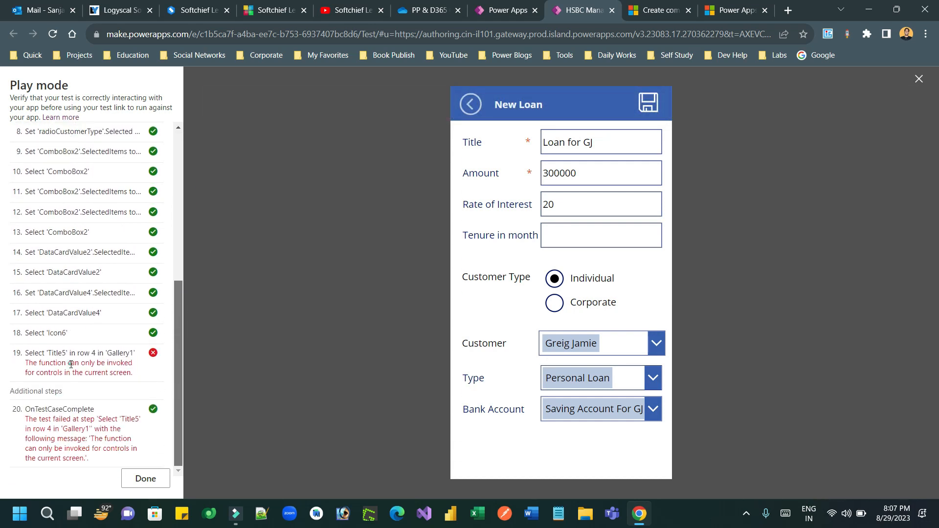
{"action": "left_click_drag", "start_coordinate": [34, 362], "coordinate": [127, 371]}
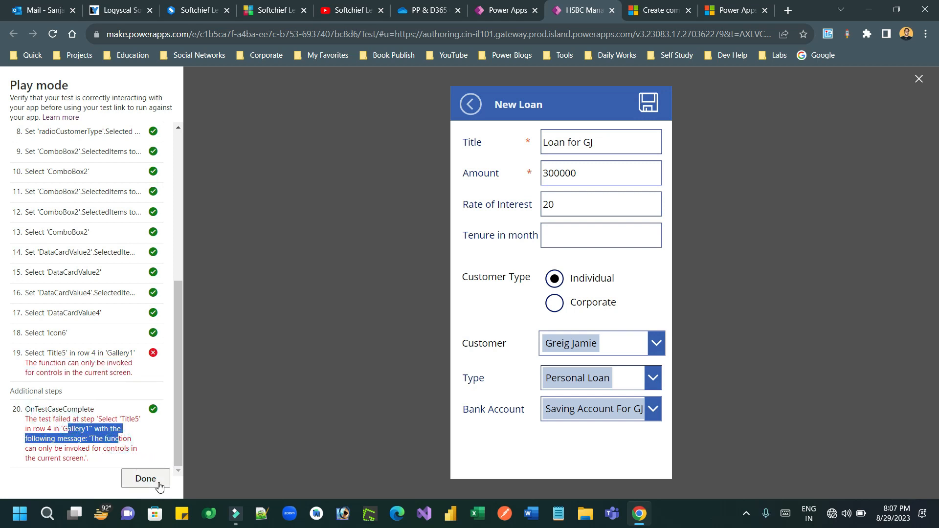
{"action": "left_click", "coordinate": [146, 479]}
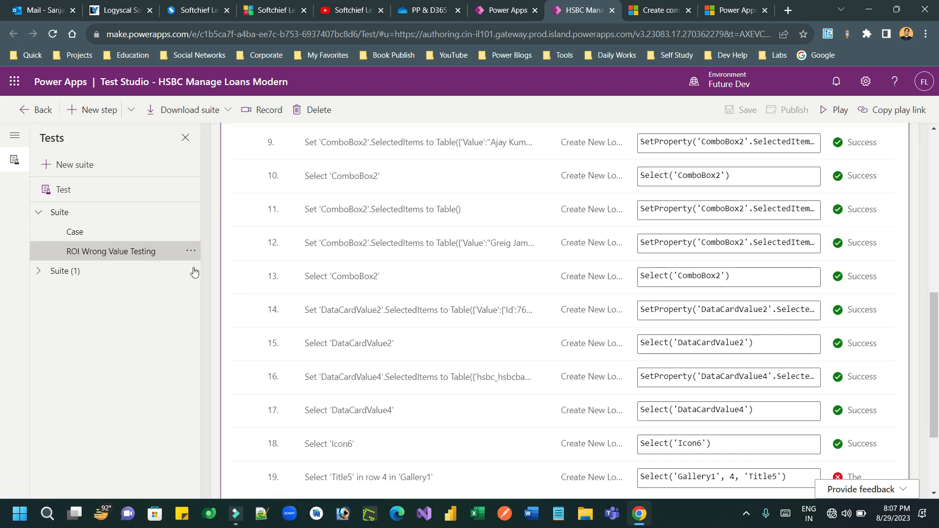